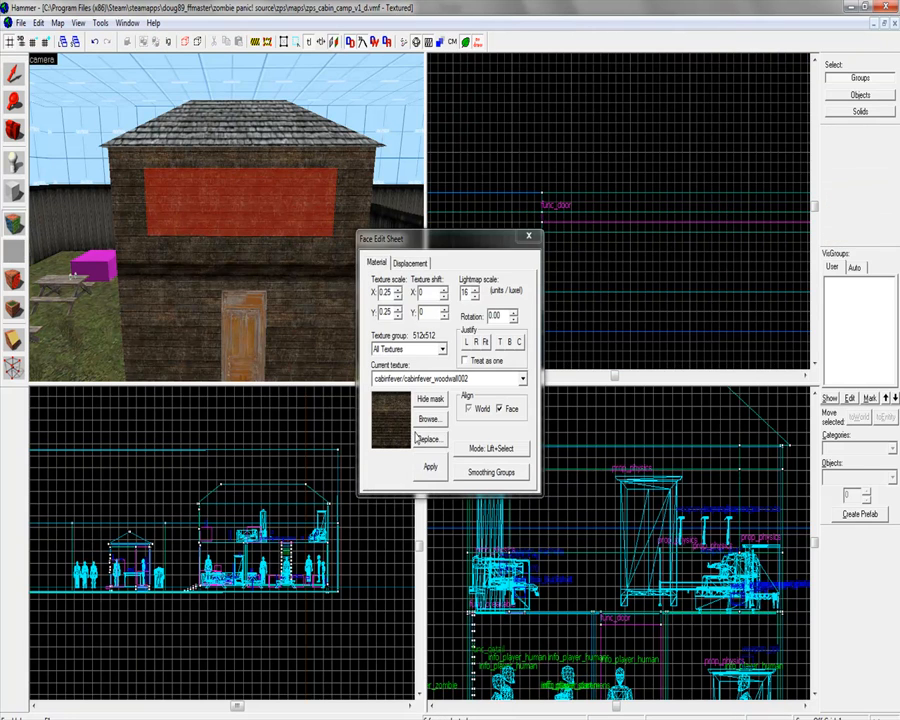
Step: Open the Textures browser from the Face Edit Sheet for the cabin window face
click(430, 418)
text(windowbre)
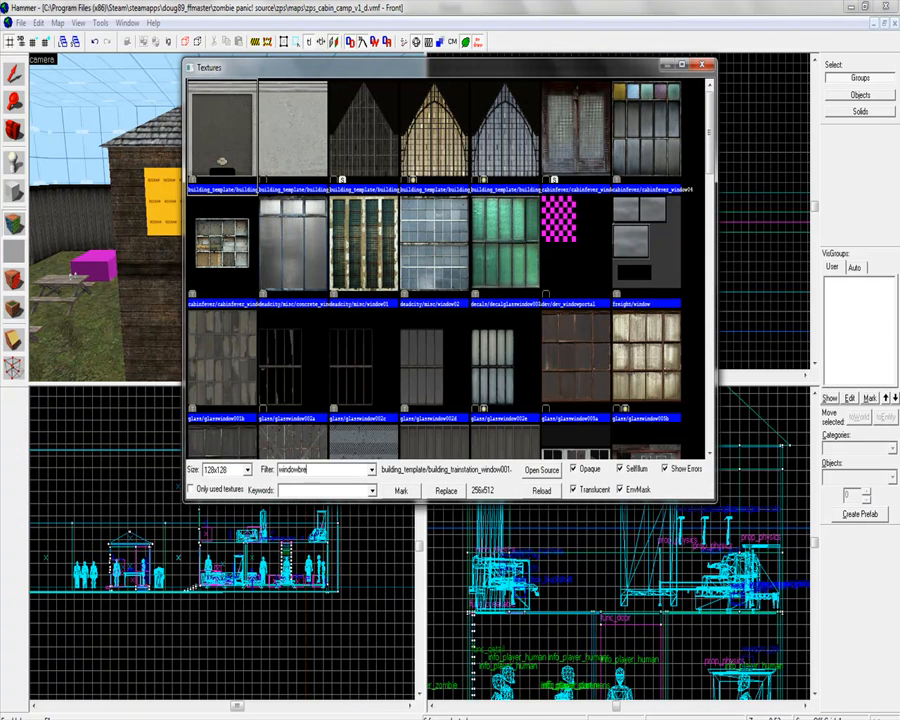
Step: Filter the texture list with 'glassw' to show glass window textures
text(glasswindowbreak070a)
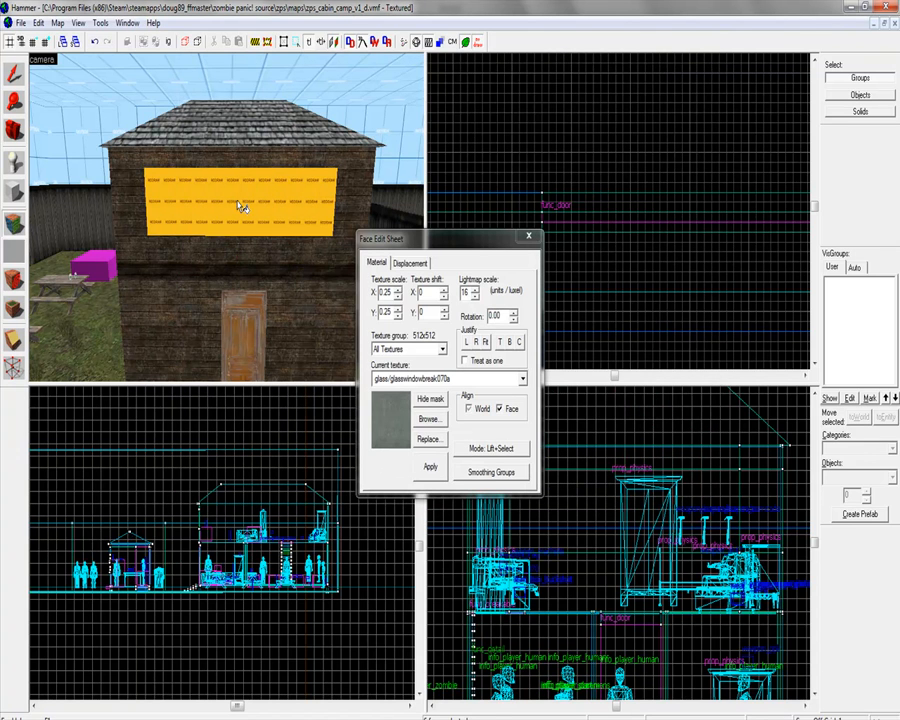
Step: Deselect the face to preview glasswindowbreak070a as see-through glass on the upper window
click(430, 467)
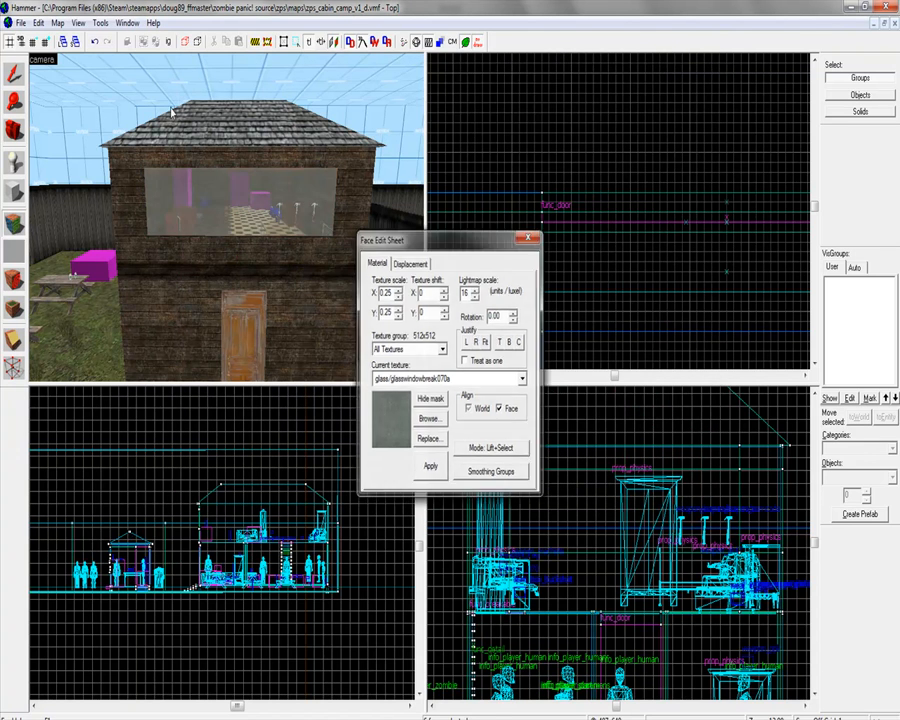